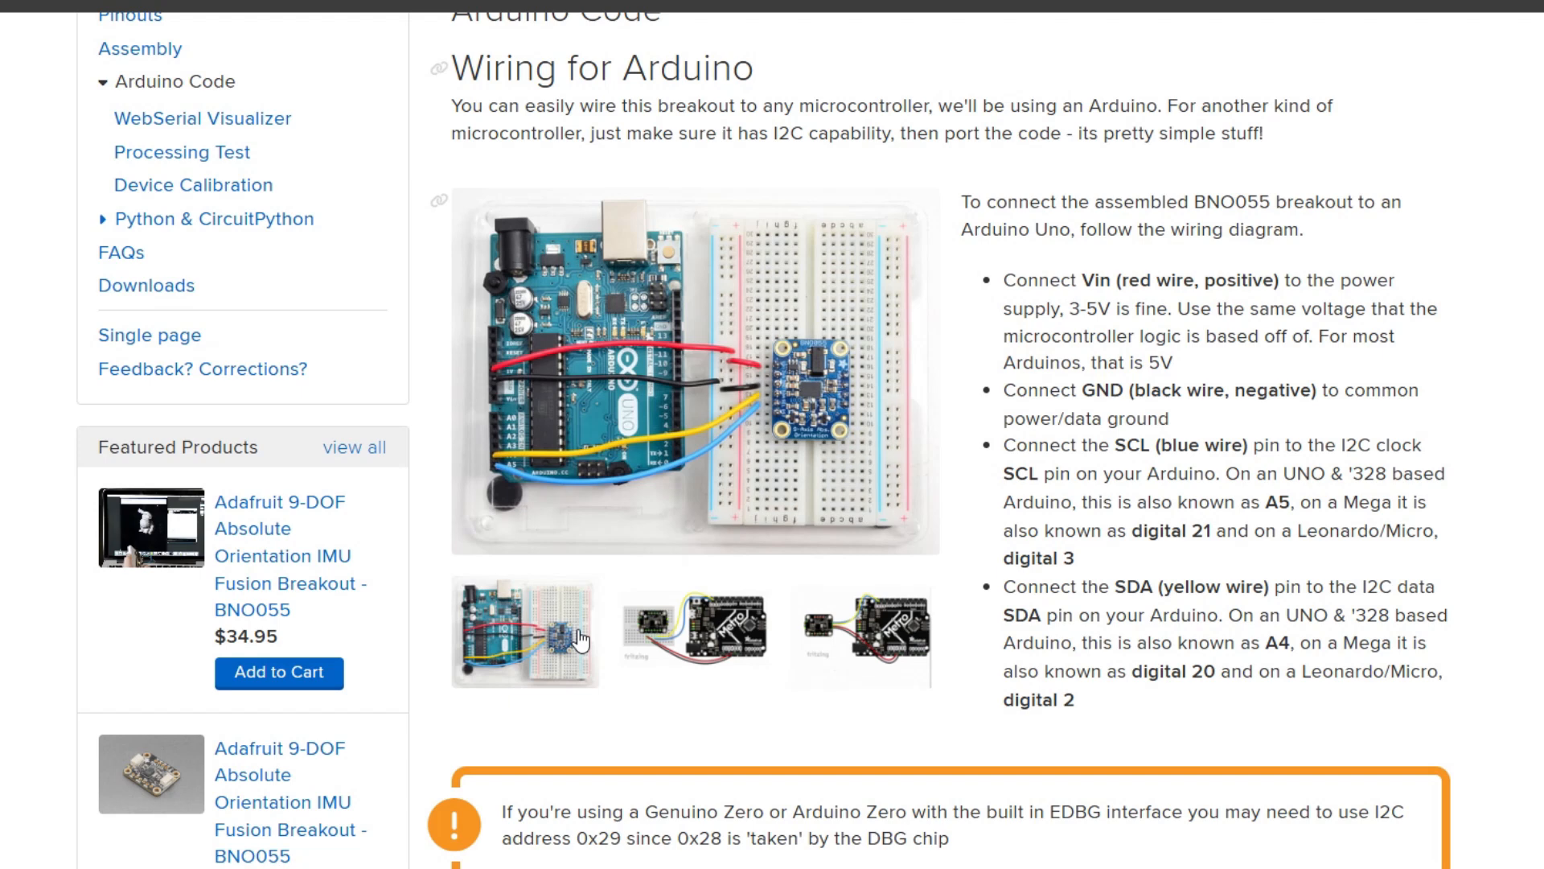
- Enlarge the Metro board Fritzing wiring diagram and bring the connection steps into view
click(851, 634)
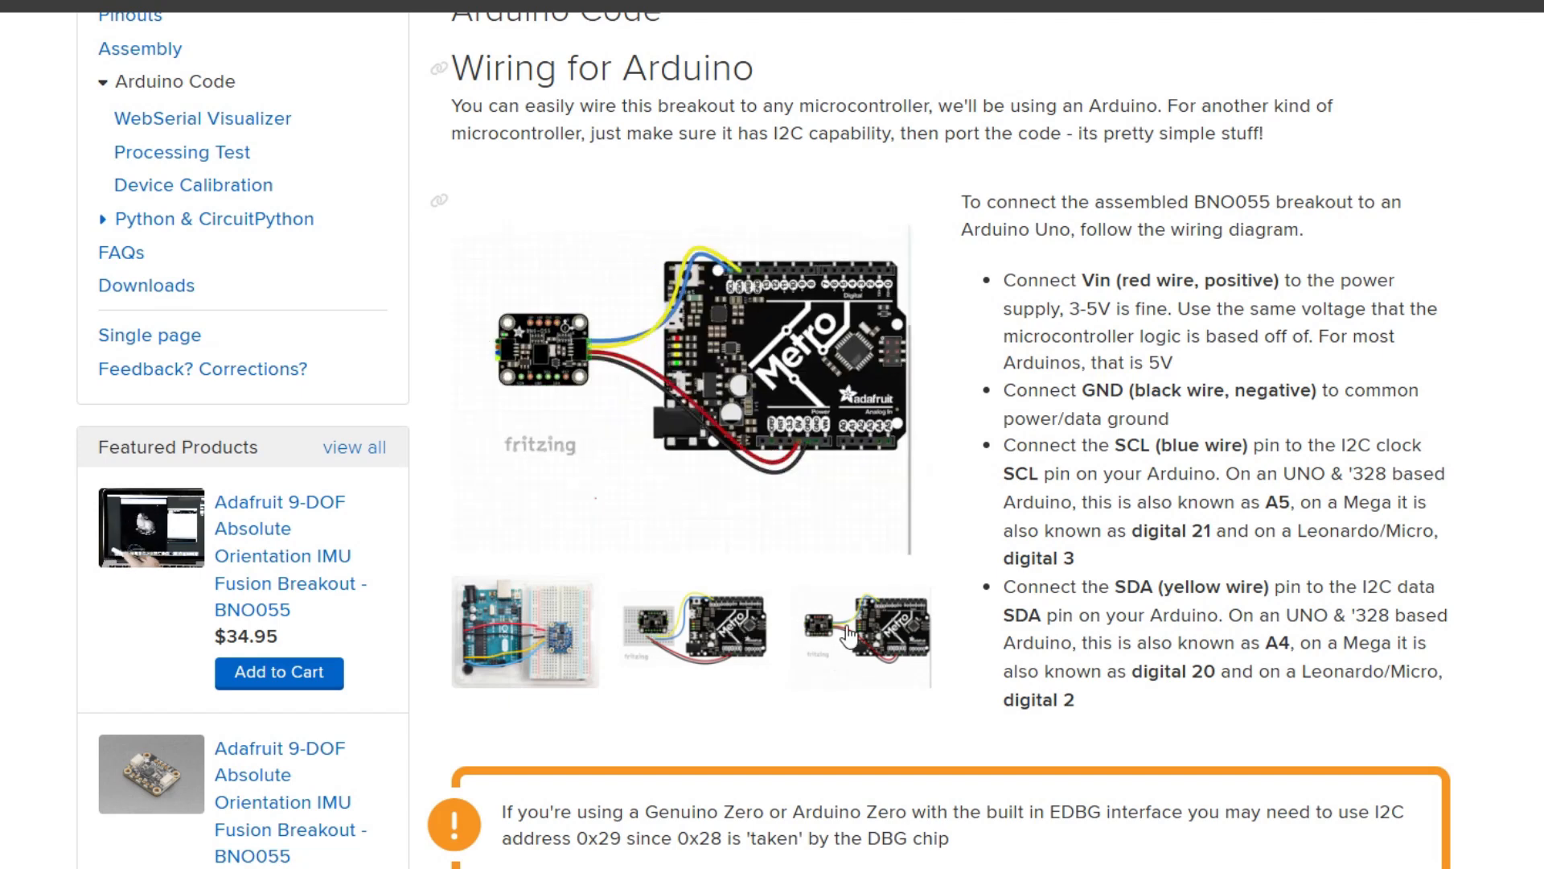
scroll(down, 3)
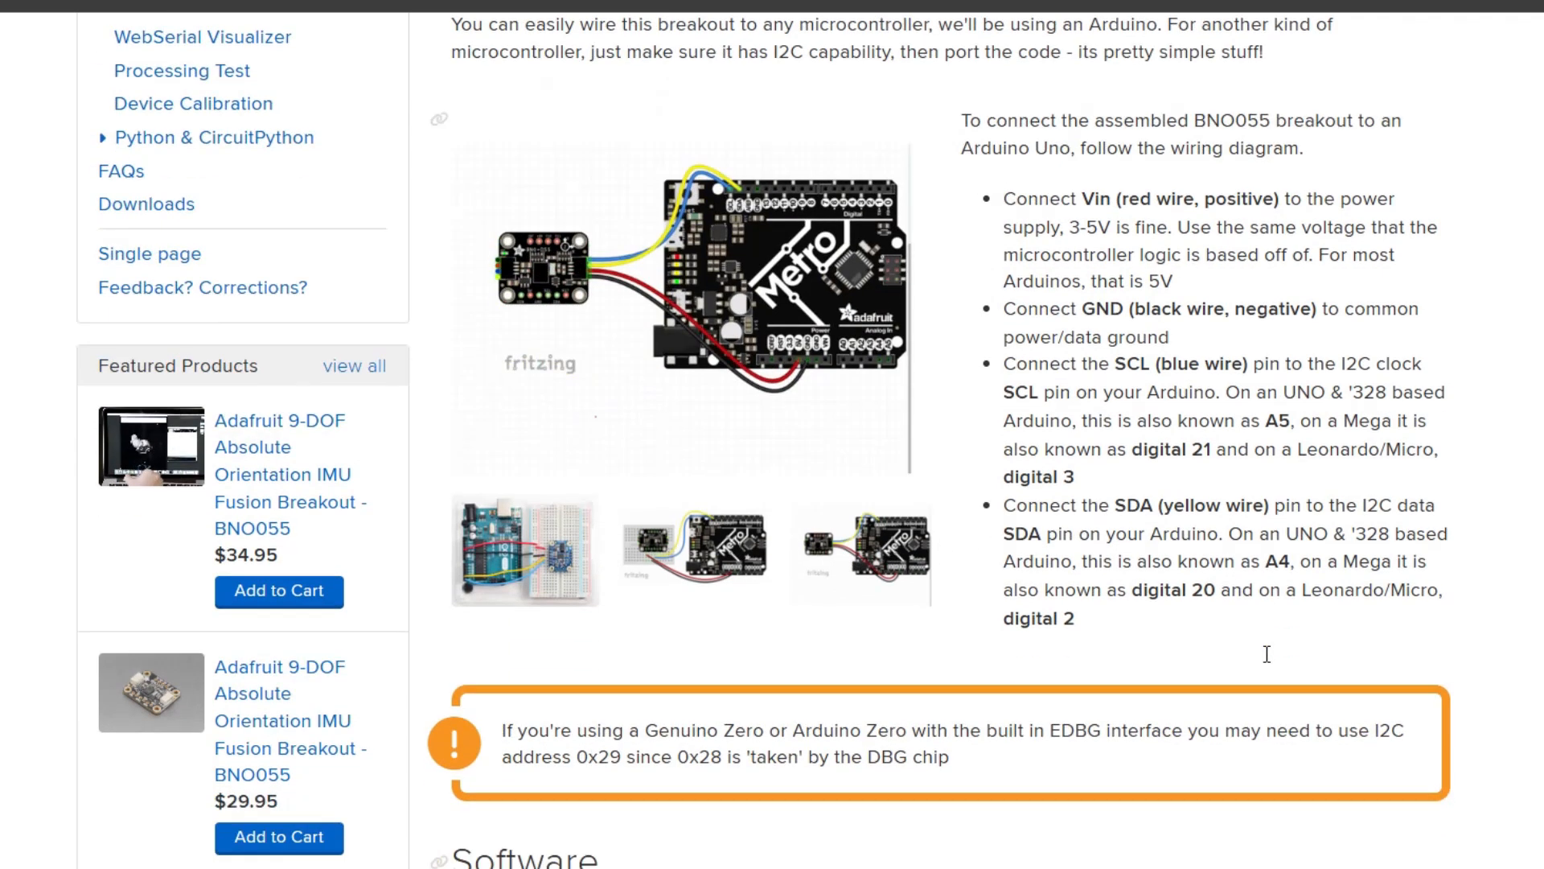